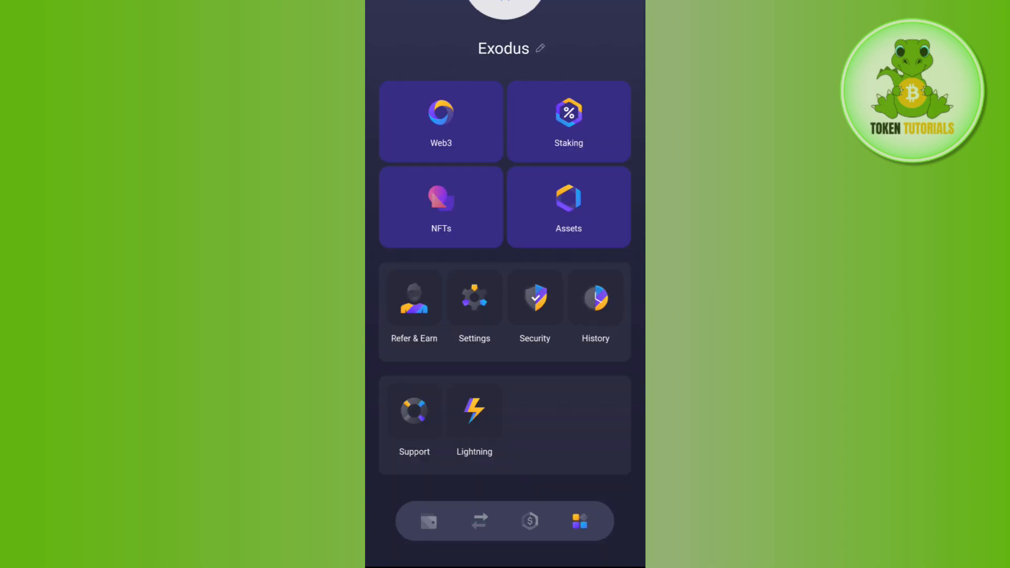
Open the Staking overview listing Ethereum, Solana and Cardano with reward rates
left_click(567, 121)
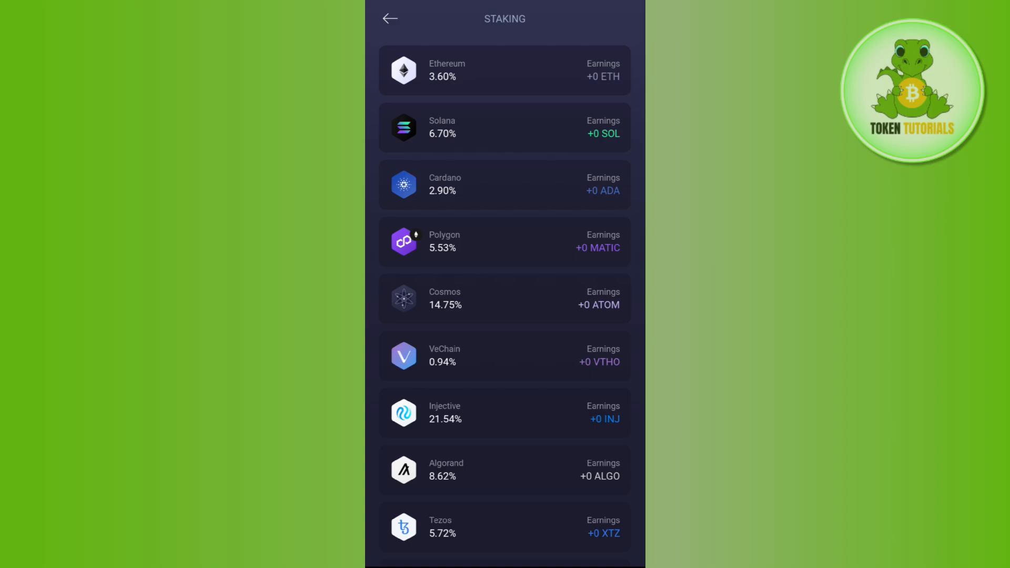
Open Solana staking, showing 6.70% APY and a 0.01 SOL minimum balance
left_click(504, 126)
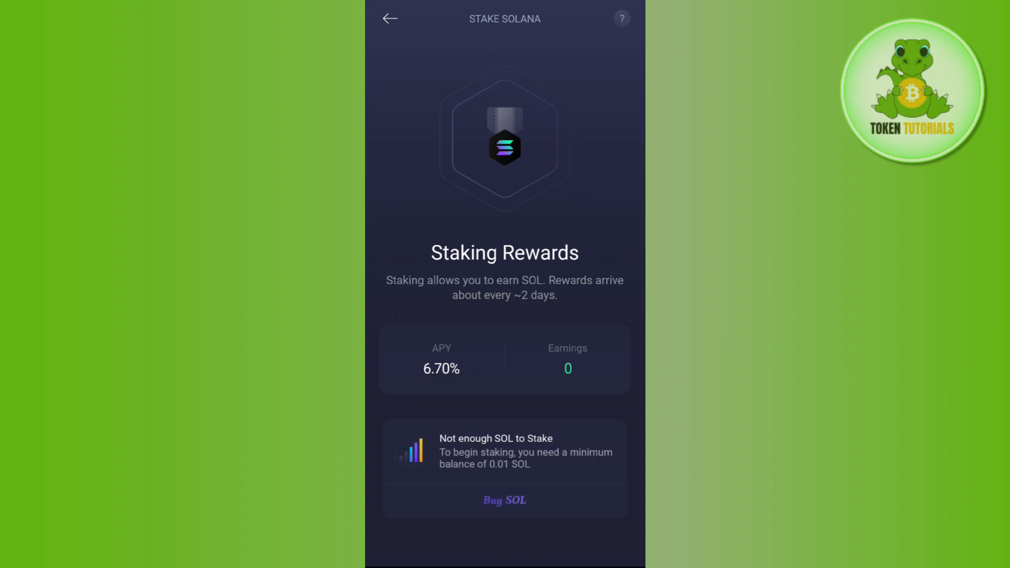